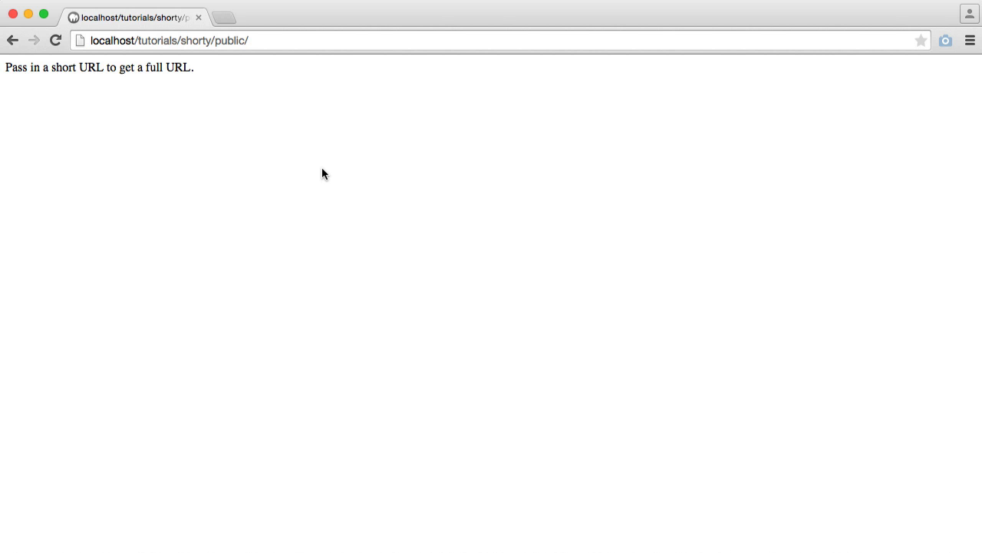
mouse_move(344, 216)
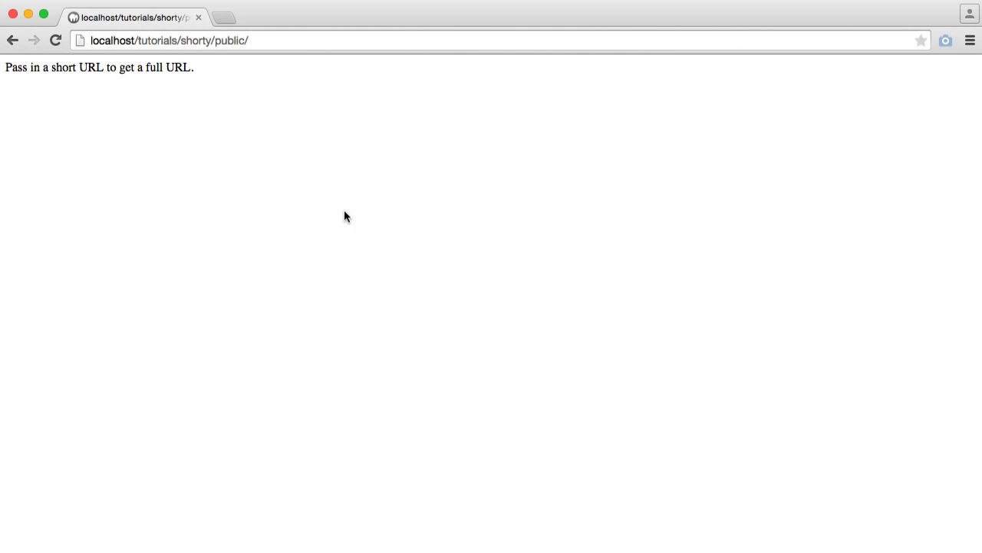
Check the local shorty site address and the Default Domain environment variables.
click(171, 40)
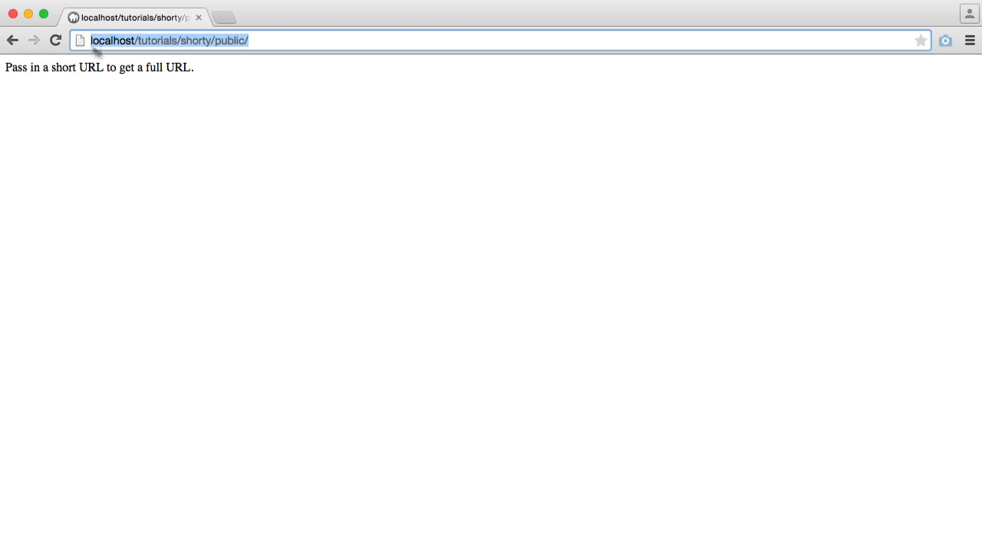
click(335, 131)
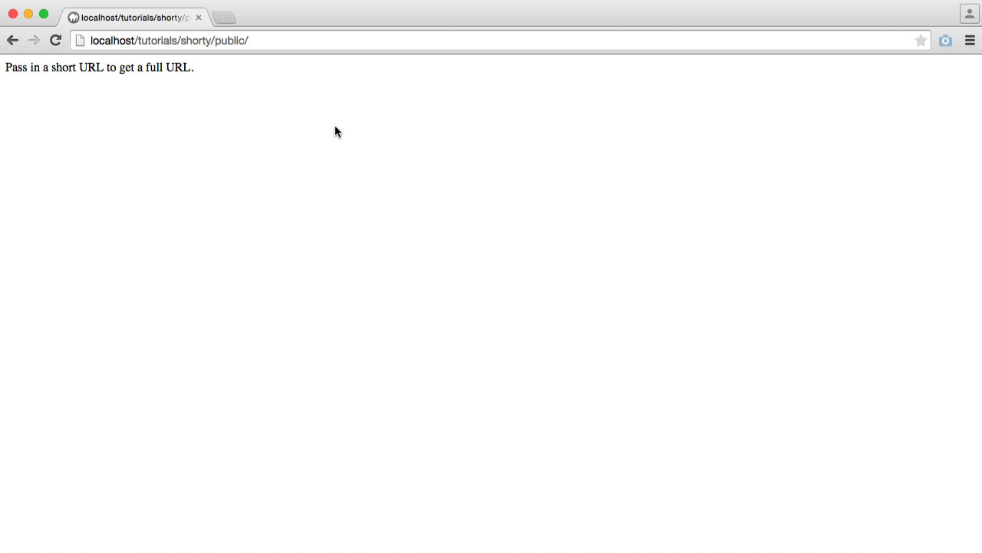
mouse_move(342, 130)
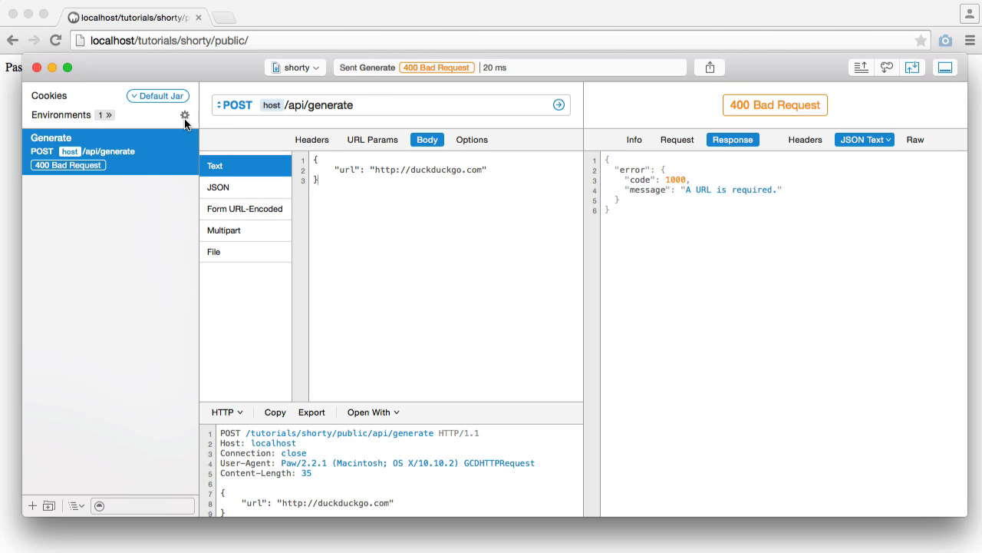
click(184, 115)
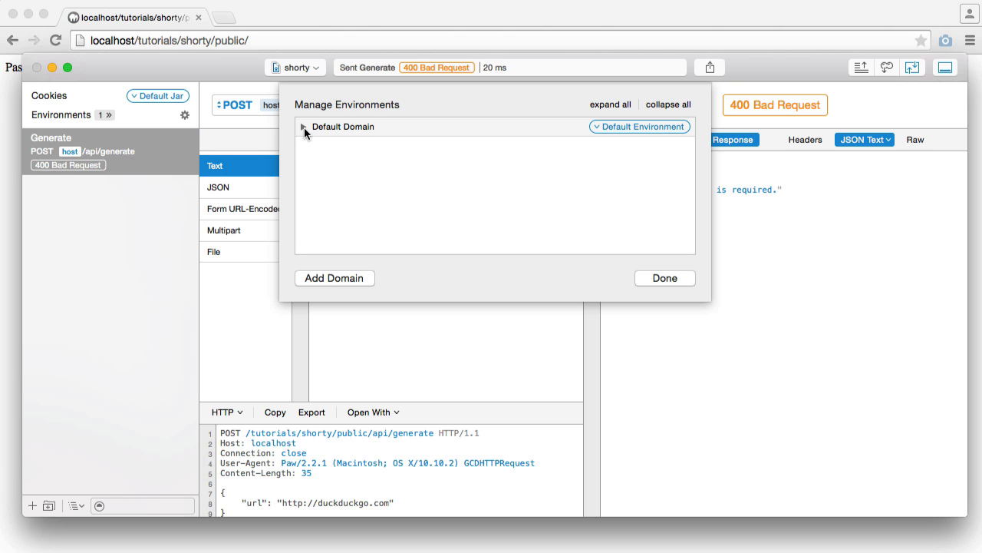
click(304, 127)
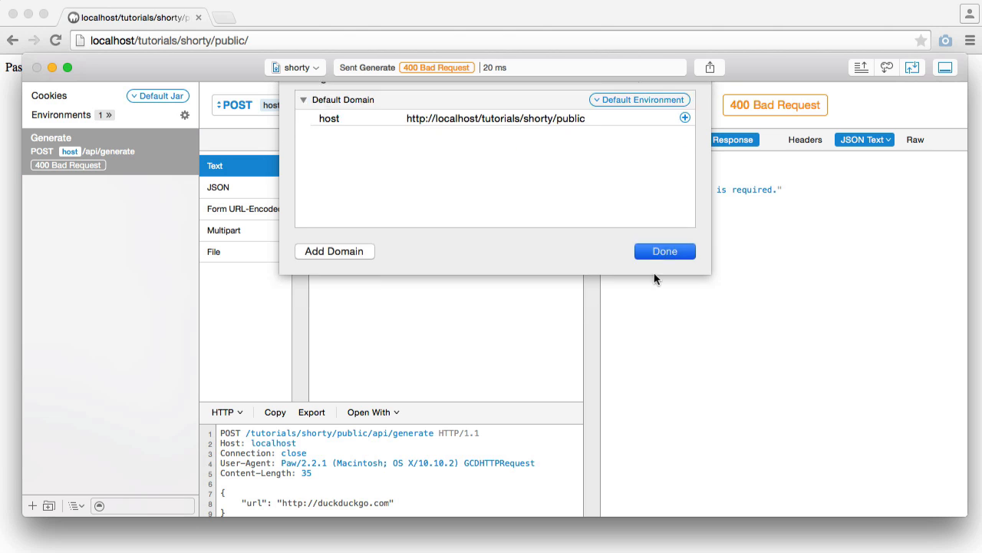
click(664, 250)
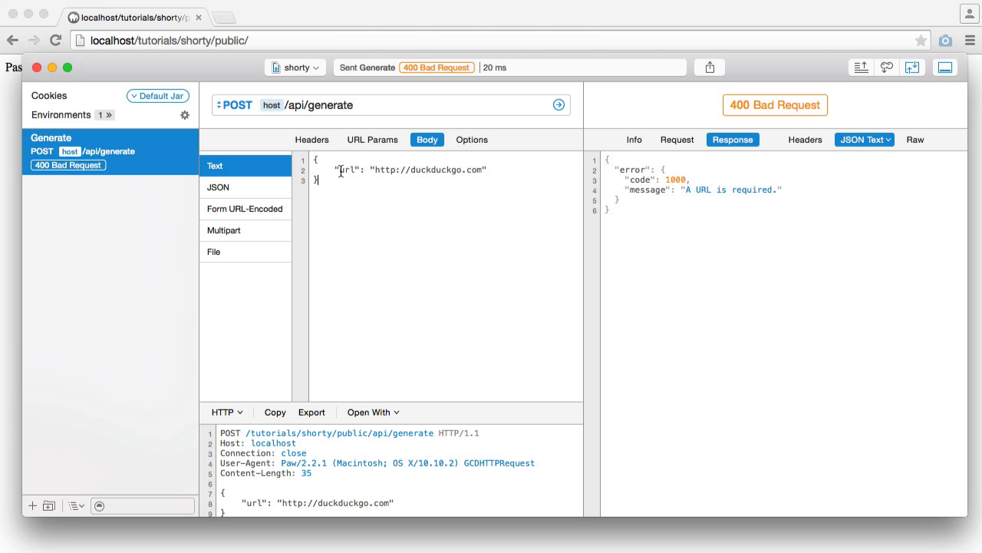
double_click(346, 169)
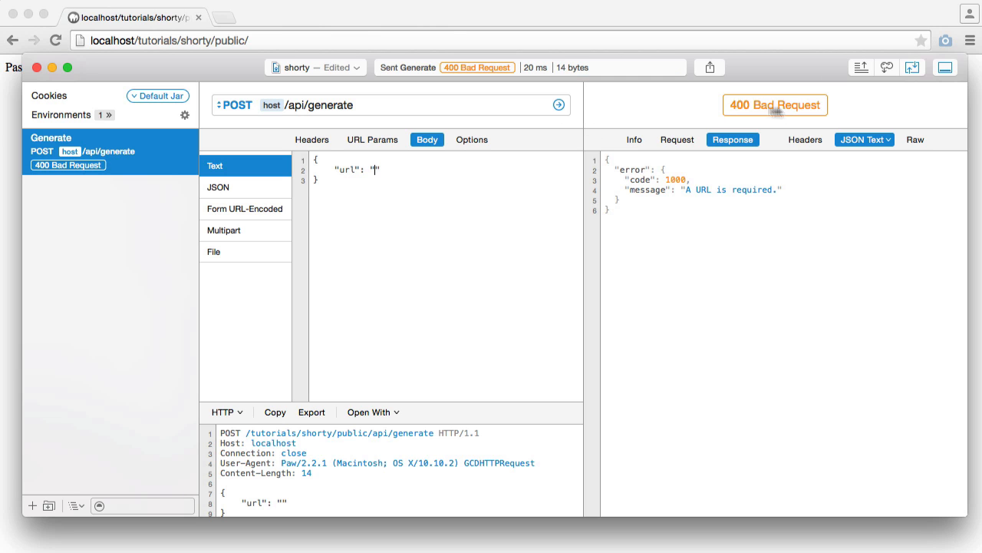
mouse_move(784, 127)
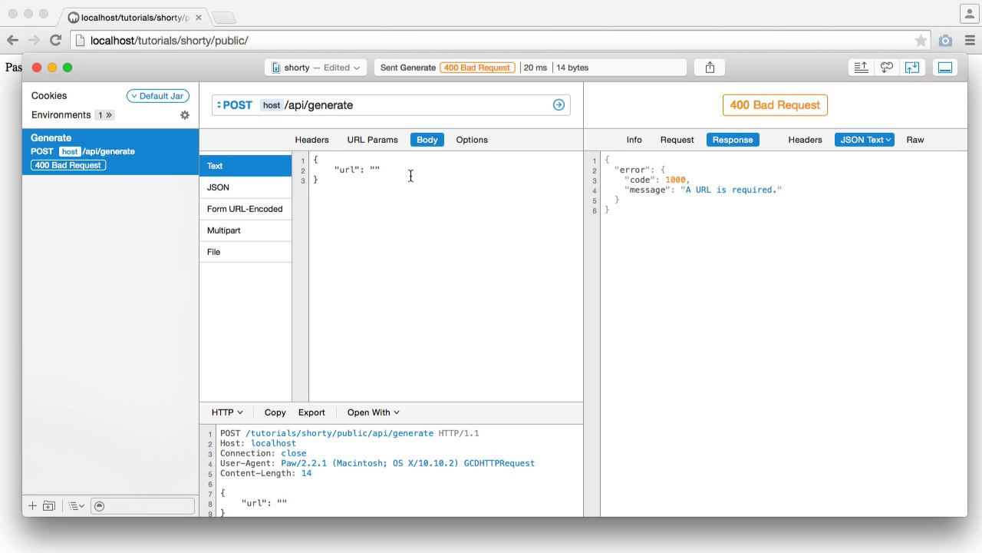
text(http://duckduckgo.com)
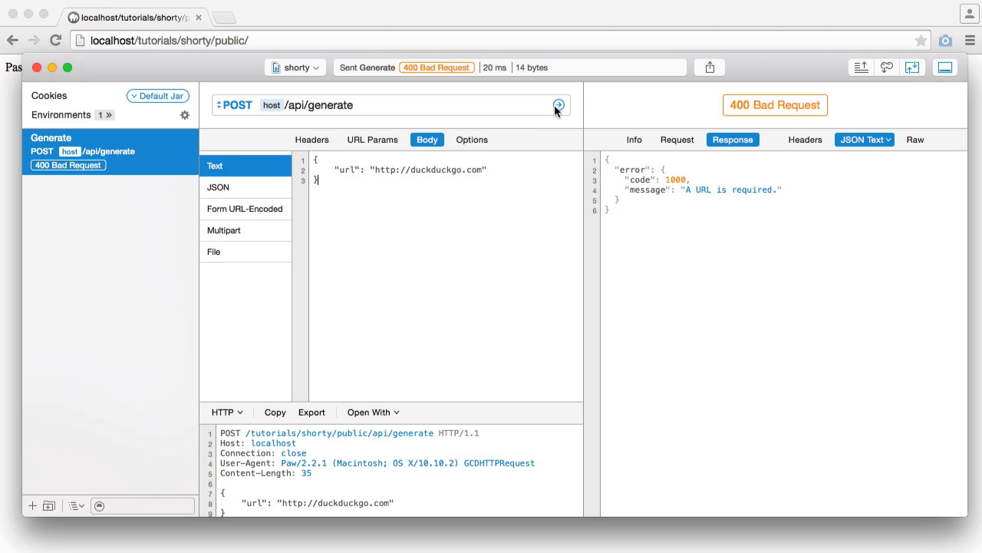
click(559, 105)
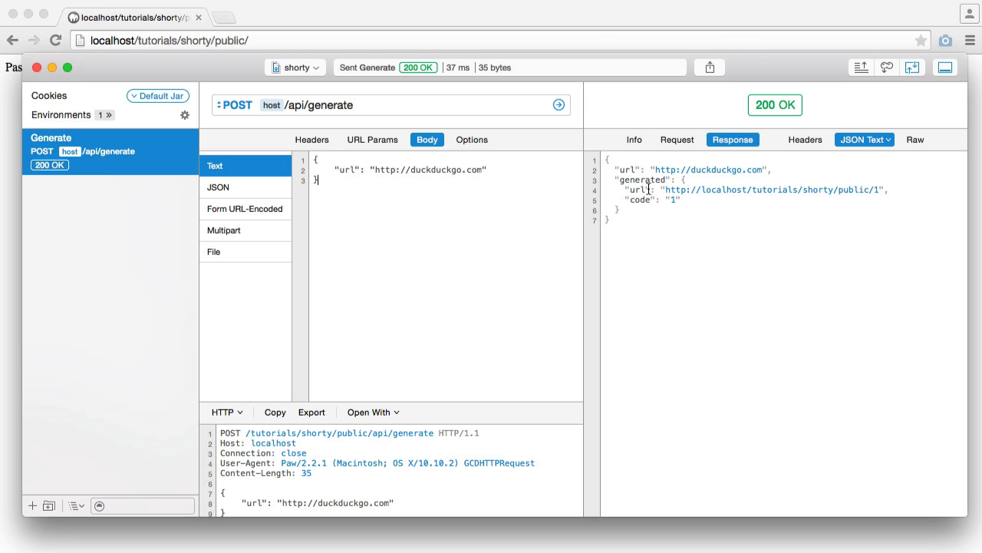
double_click(774, 189)
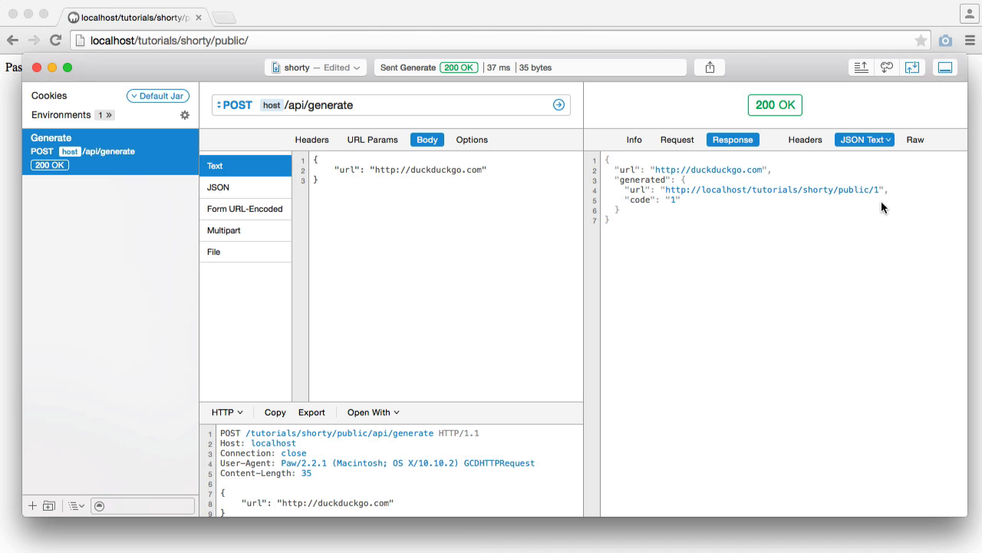
mouse_move(879, 228)
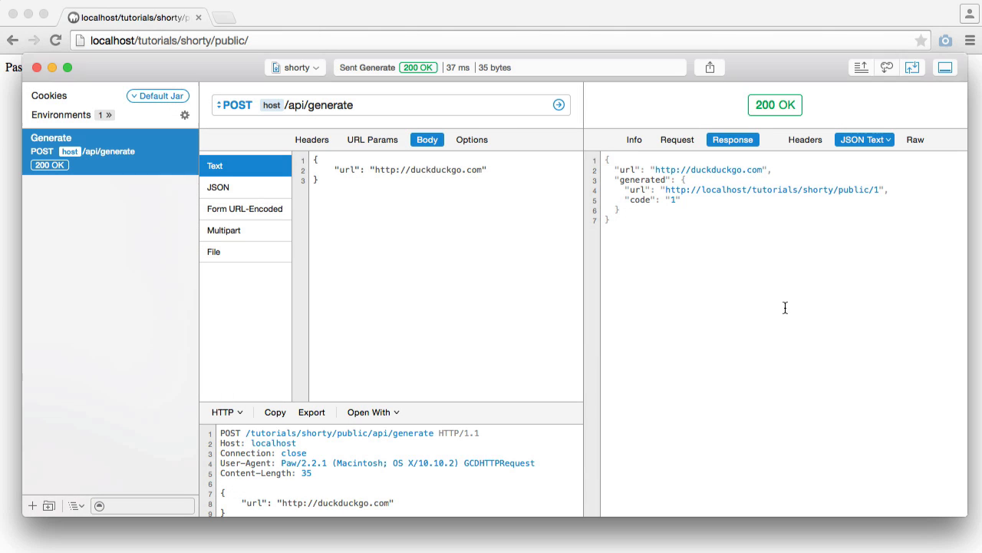
double_click(729, 189)
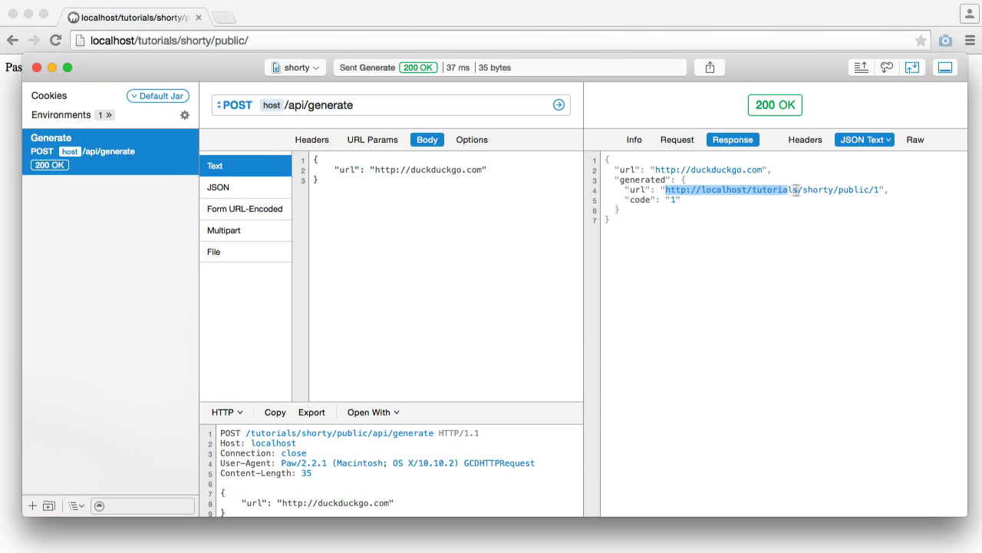